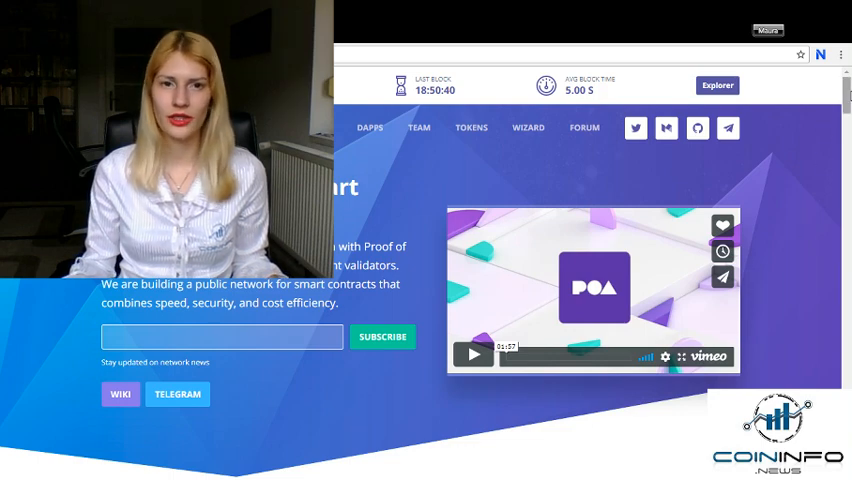
scroll(down, 3)
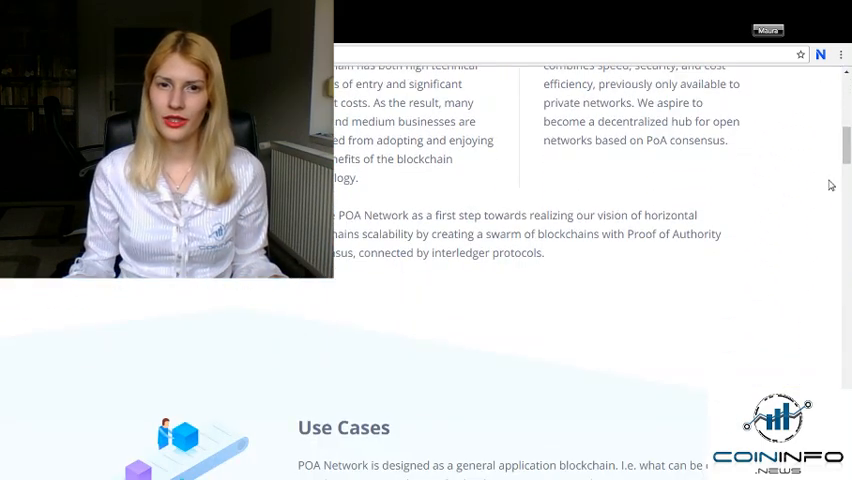
scroll(down, 3)
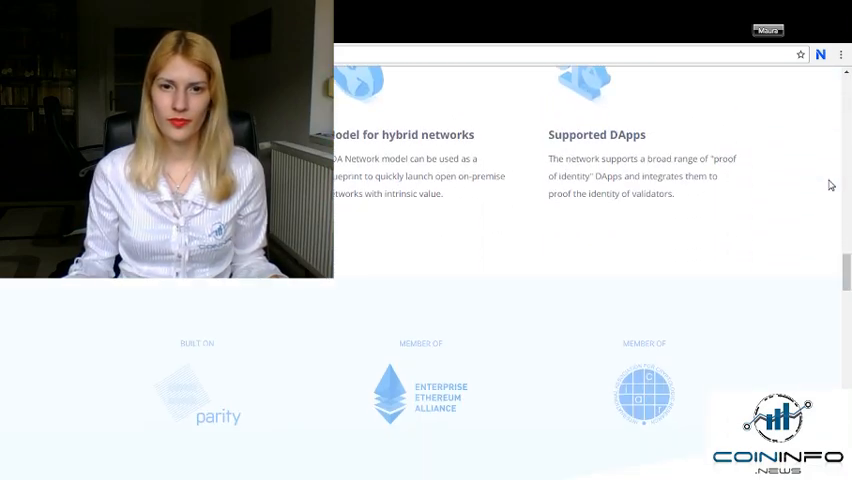
scroll(down, 3)
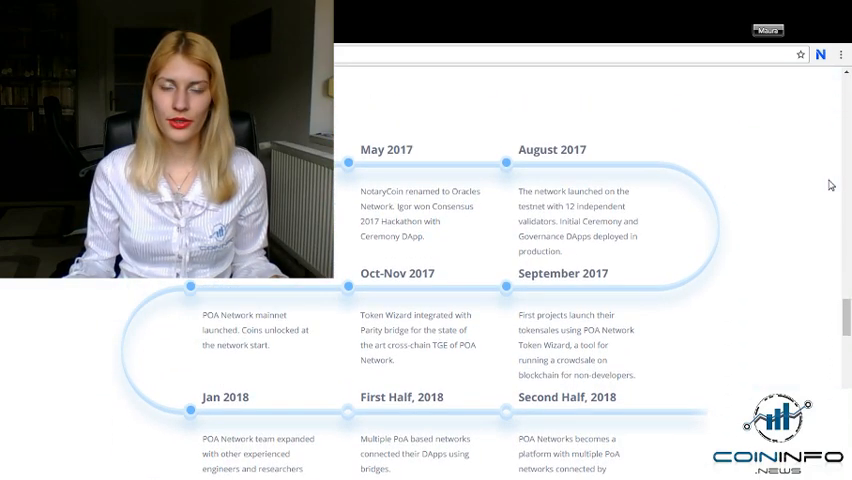
scroll(down, 3)
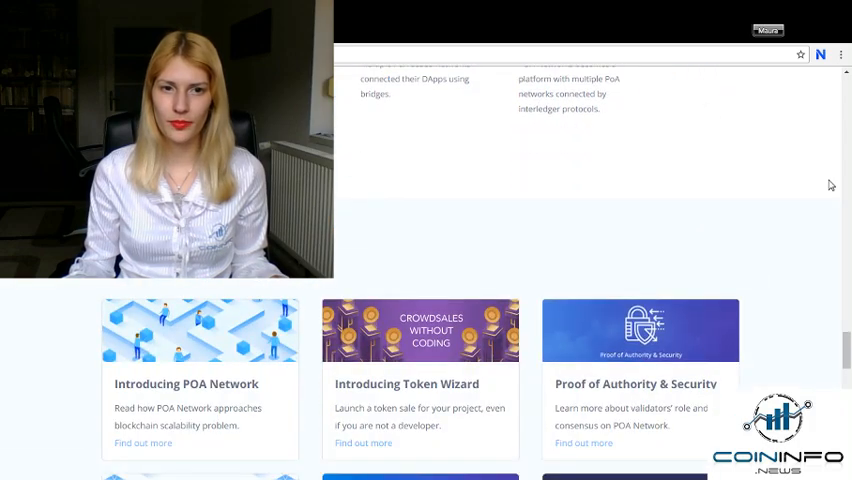
scroll(down, 3)
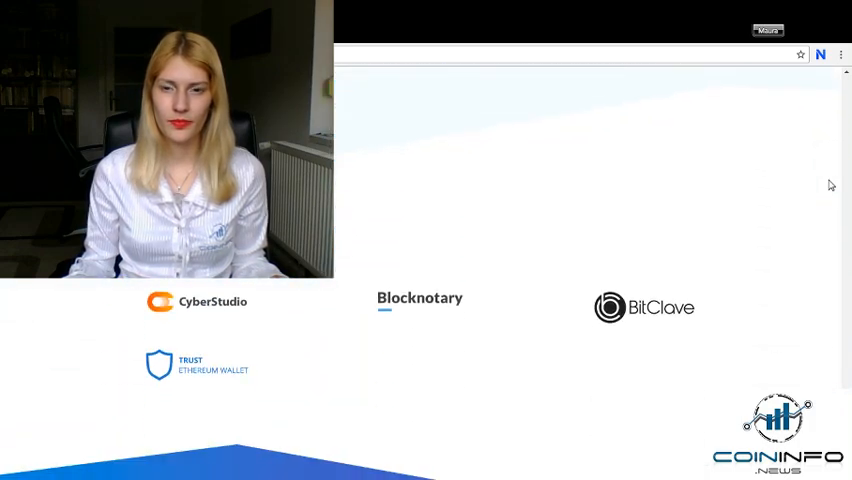